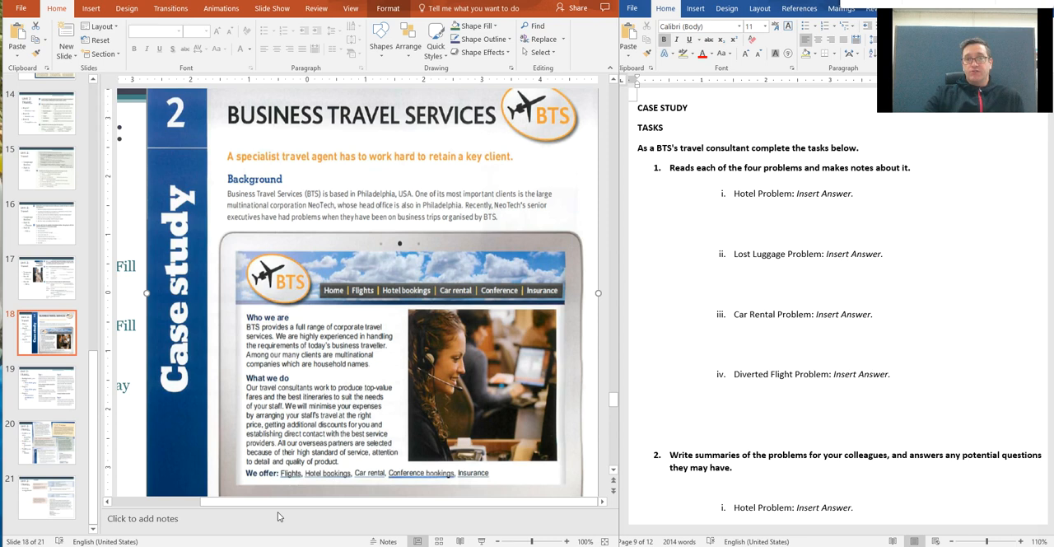
Show slide 19 with the Stage 1–3 role-play instructions for the Business Travel Services case study
click(46, 387)
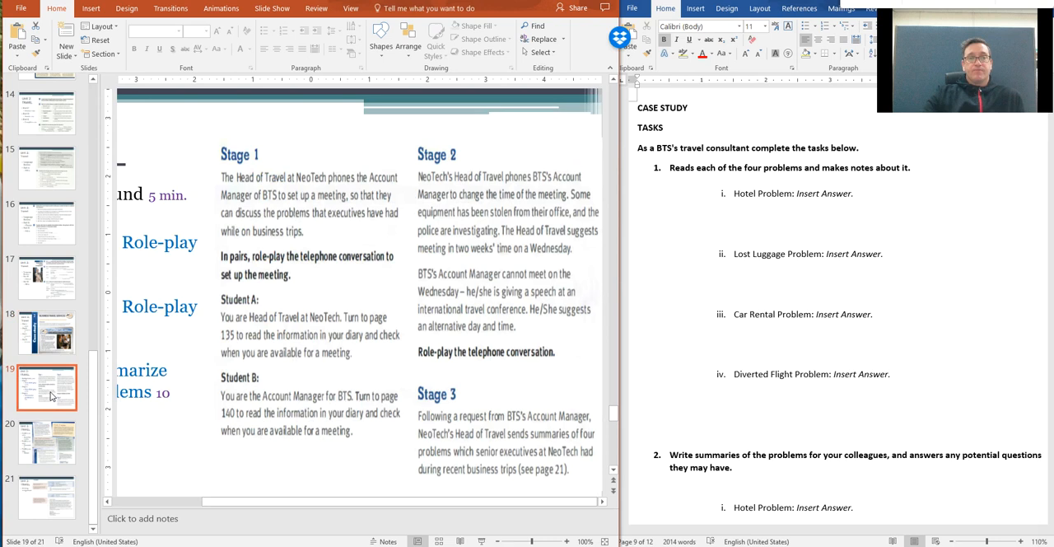
mouse_move(955, 201)
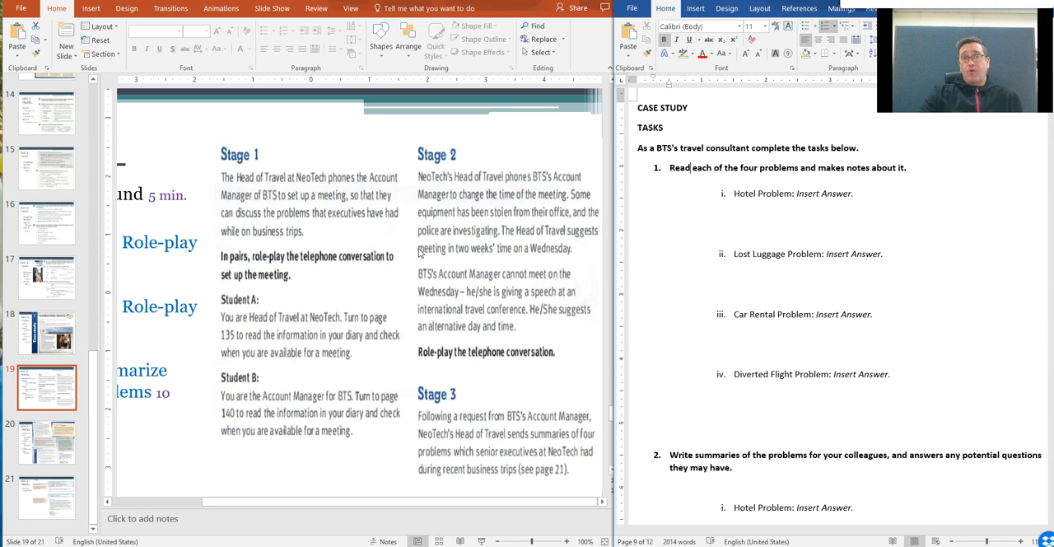
mouse_move(481, 441)
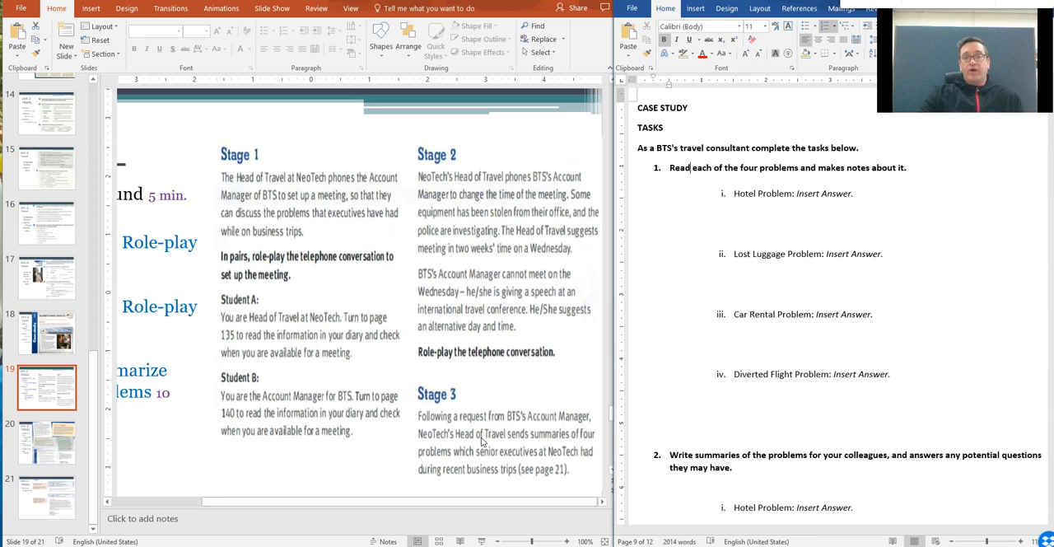
mouse_move(369, 463)
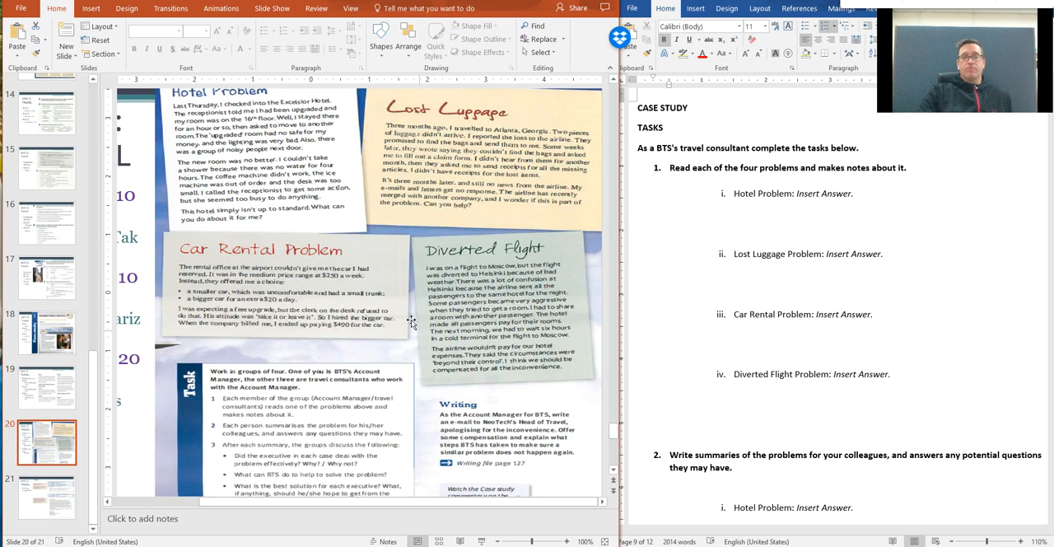
mouse_move(376, 275)
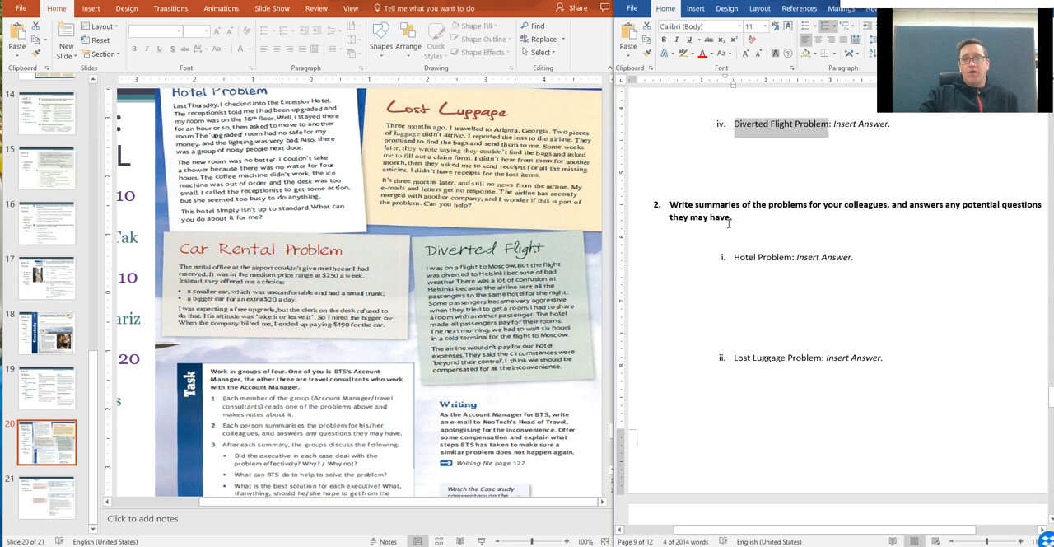
Show the slide with the four travel problems: hotel, lost luggage, car rental, diverted flight
scroll(up, 3)
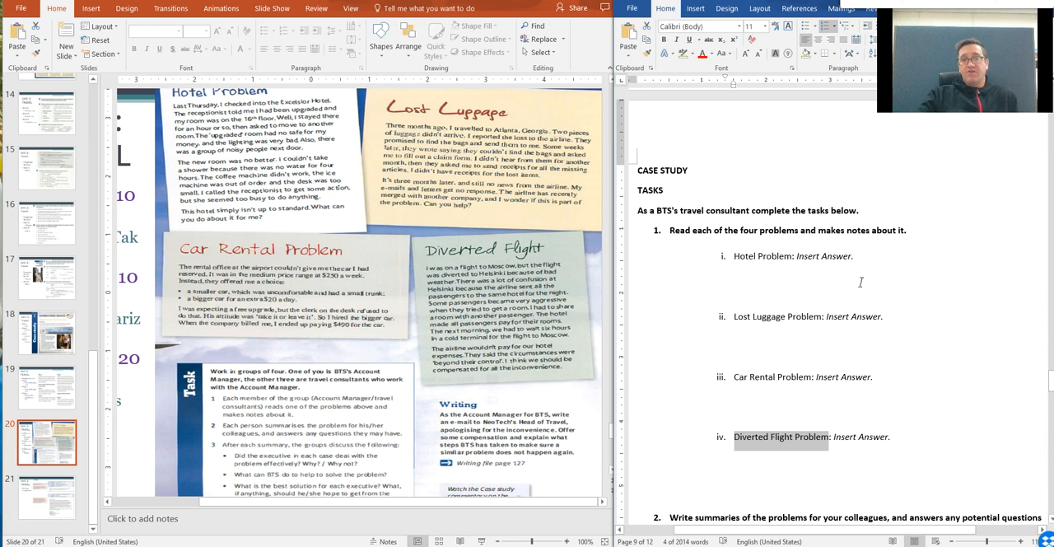
Scroll the Word worksheet to question 2 on summarising each problem for colleagues
scroll(down, 3)
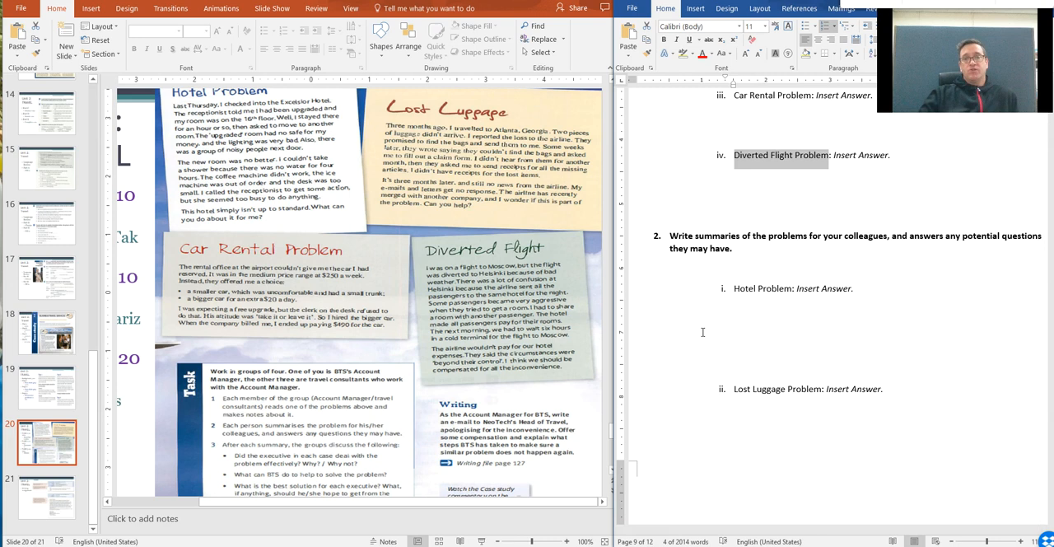
mouse_move(820, 325)
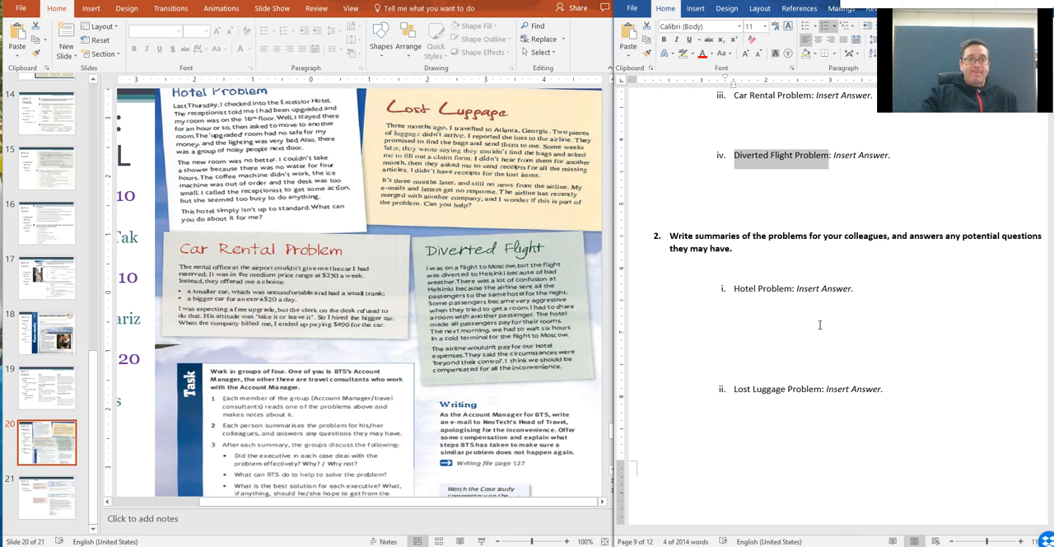
Scroll the worksheet to question 3a on whether each executive handled the problem effectively
scroll(down, 3)
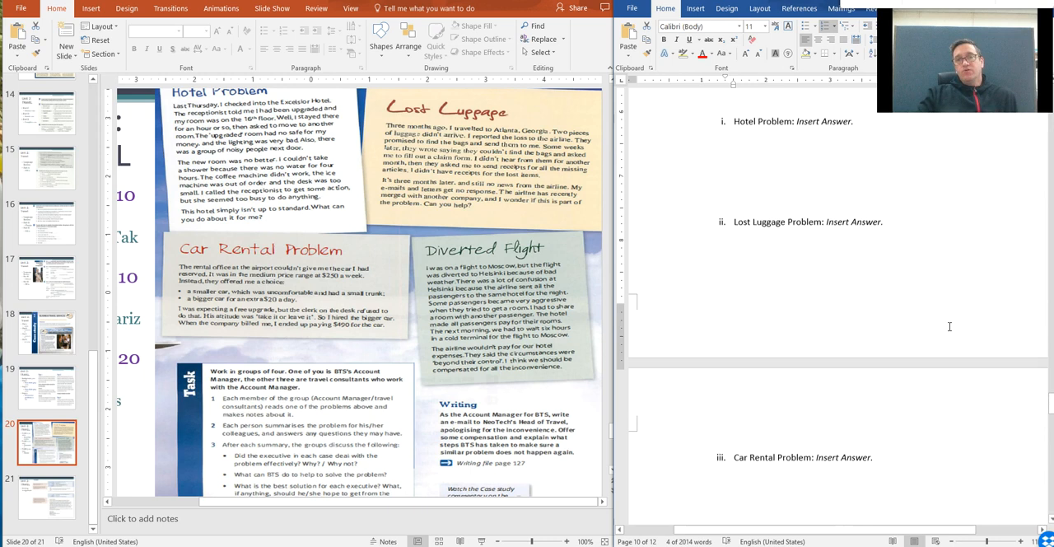
scroll(up, 3)
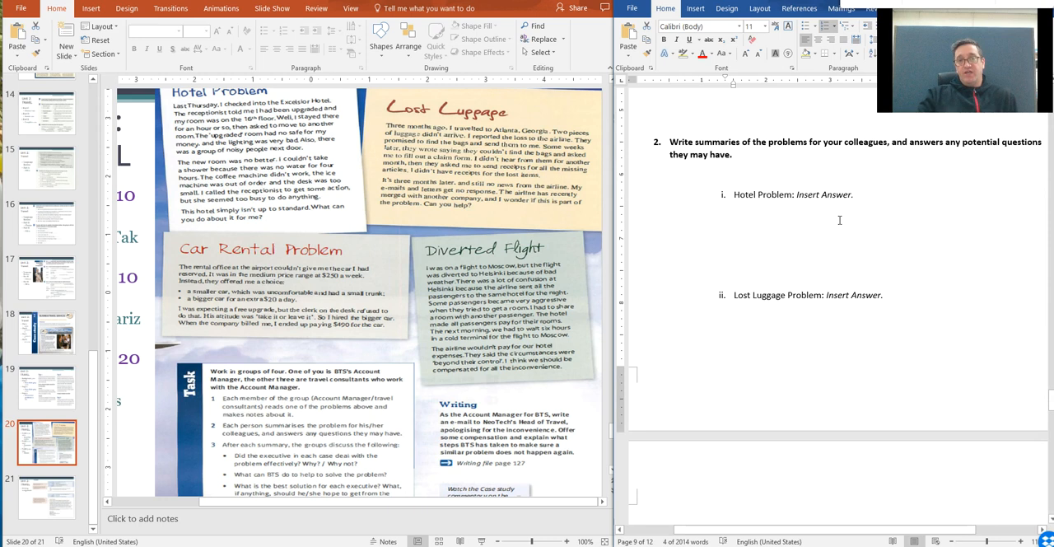
scroll(down, 3)
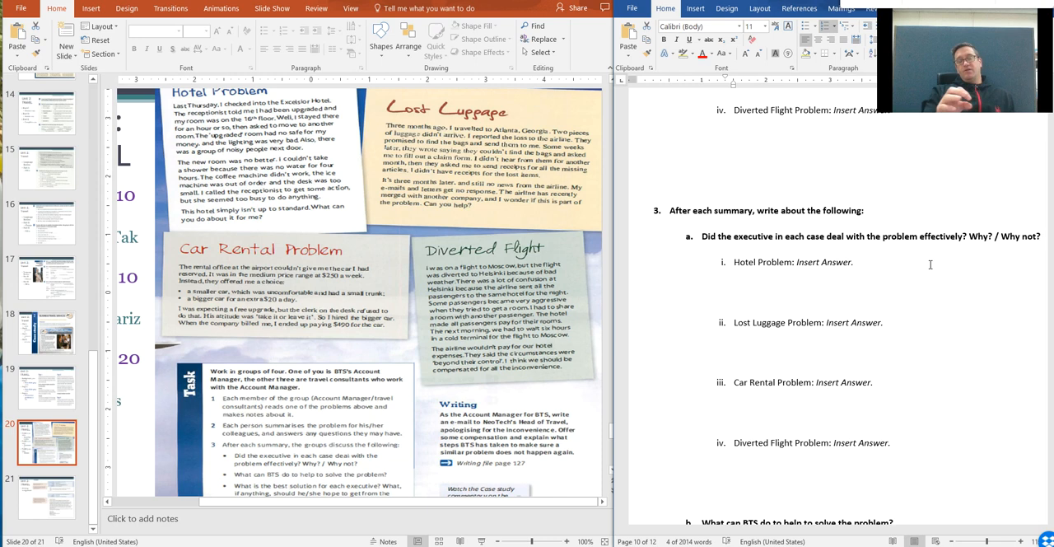
Scroll the worksheet to question 3b on what BTS can do to solve each problem
scroll(down, 3)
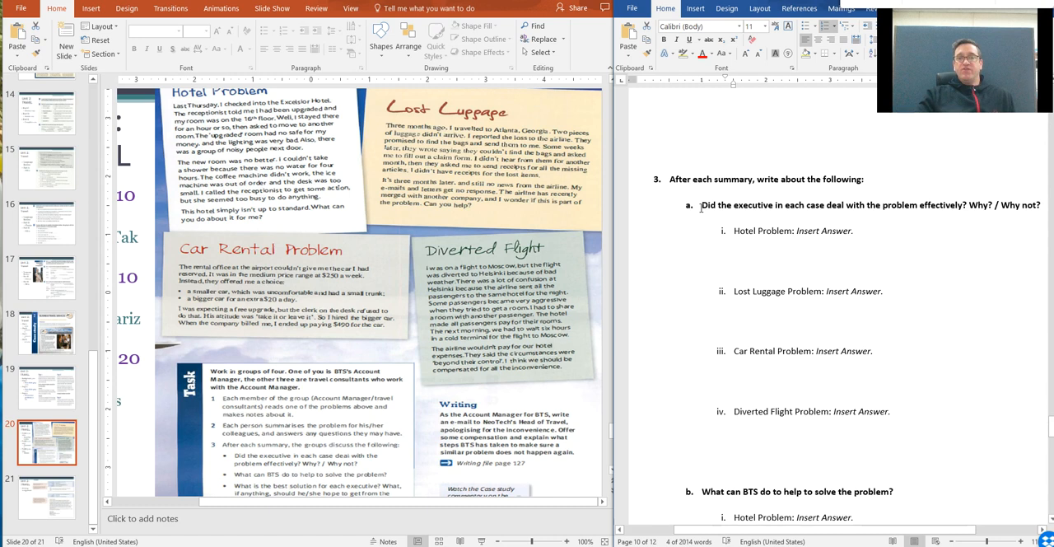
scroll(down, 3)
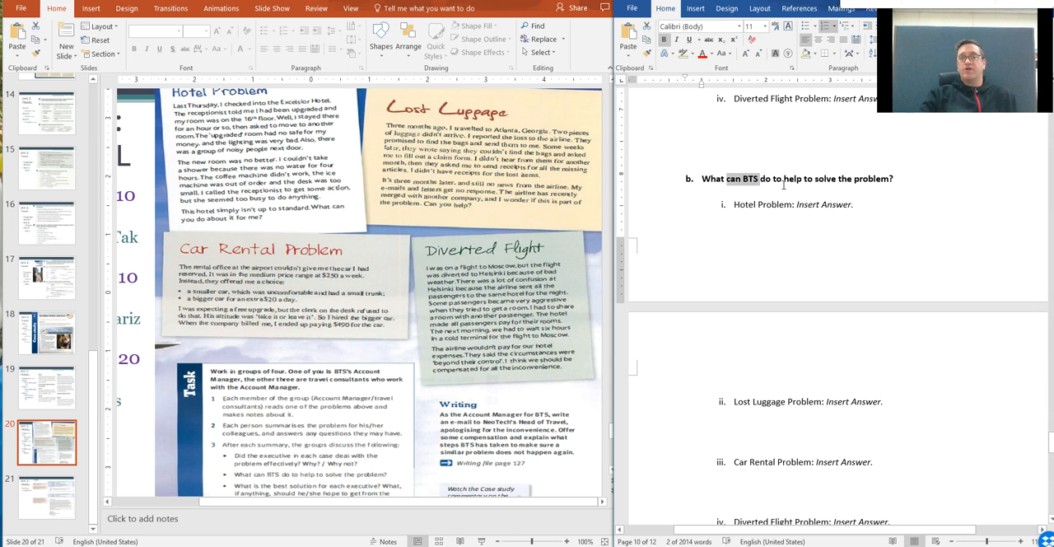
Scroll the worksheet to question 3c on the best solution for each executive
scroll(down, 3)
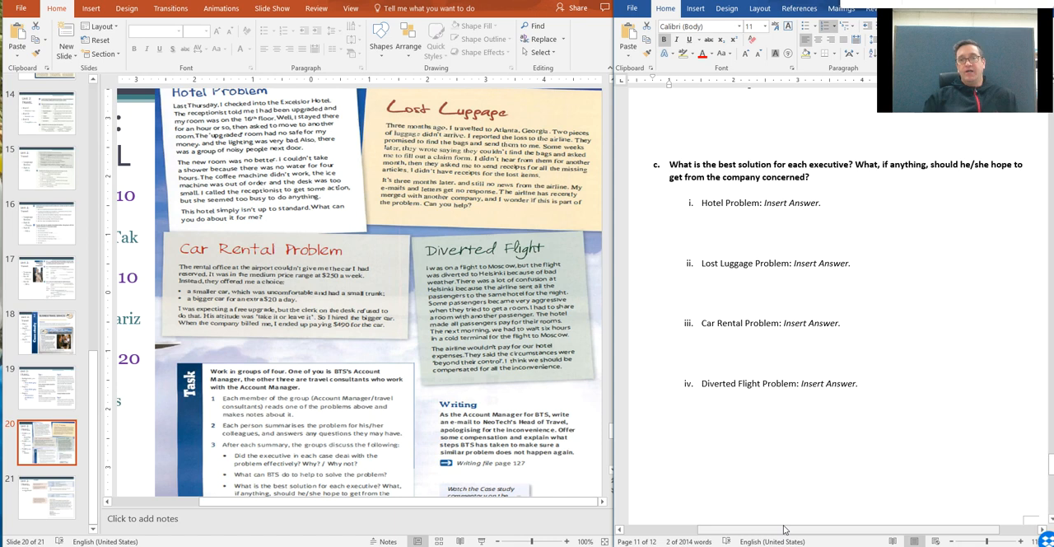
scroll(down, 3)
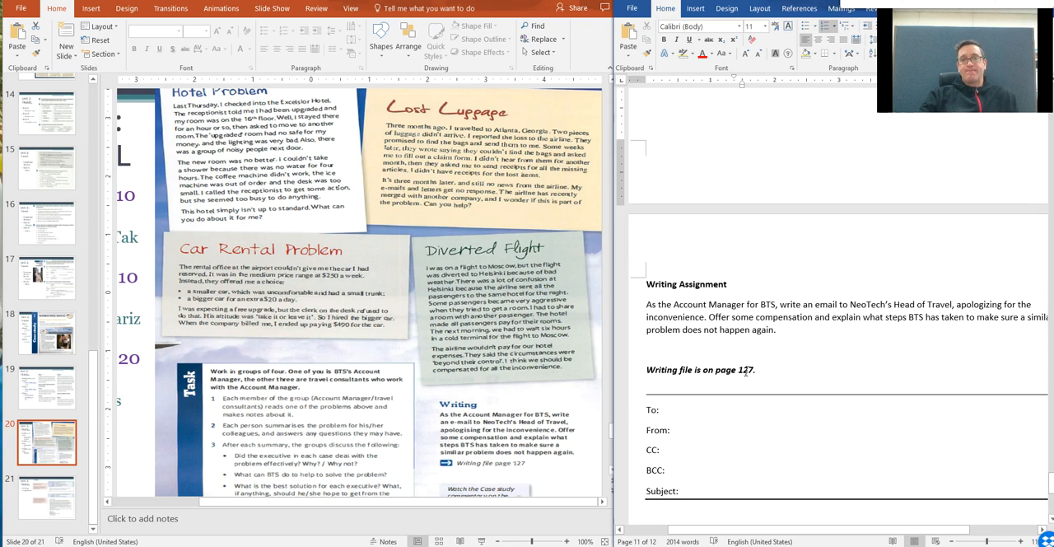
scroll(down, 3)
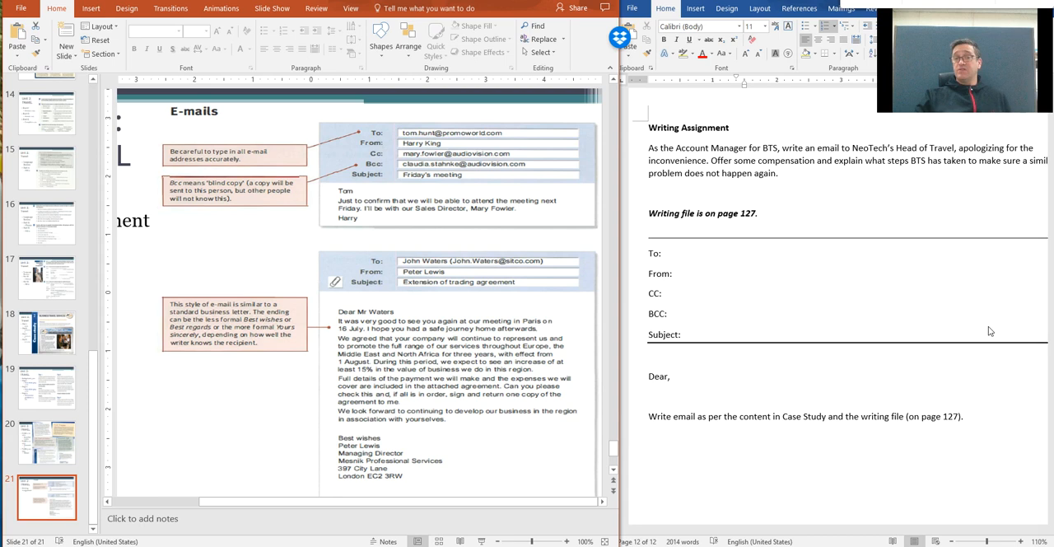
mouse_move(371, 369)
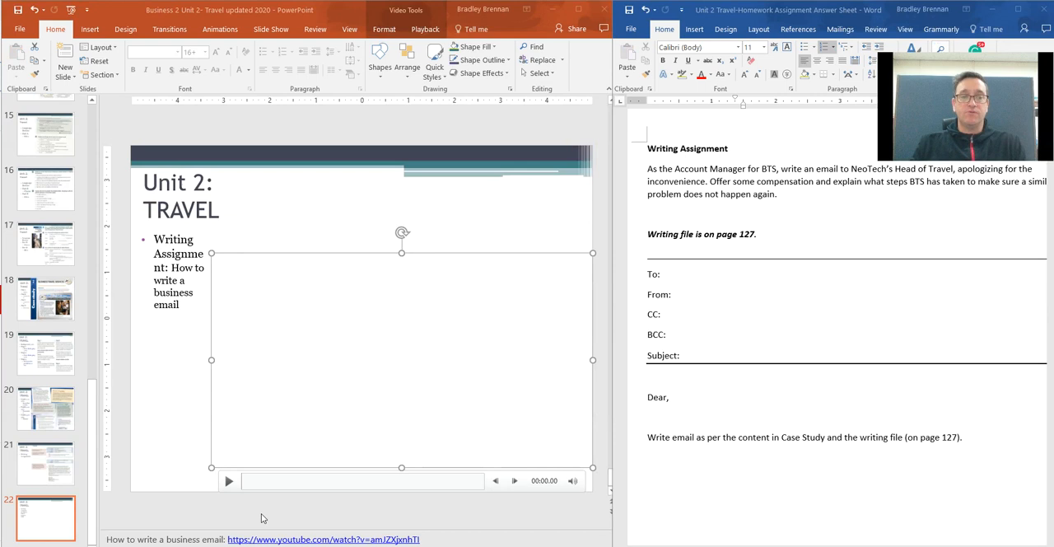
Play the 'How to write a business email' video on the Unit 2 writing assignment slide
click(228, 481)
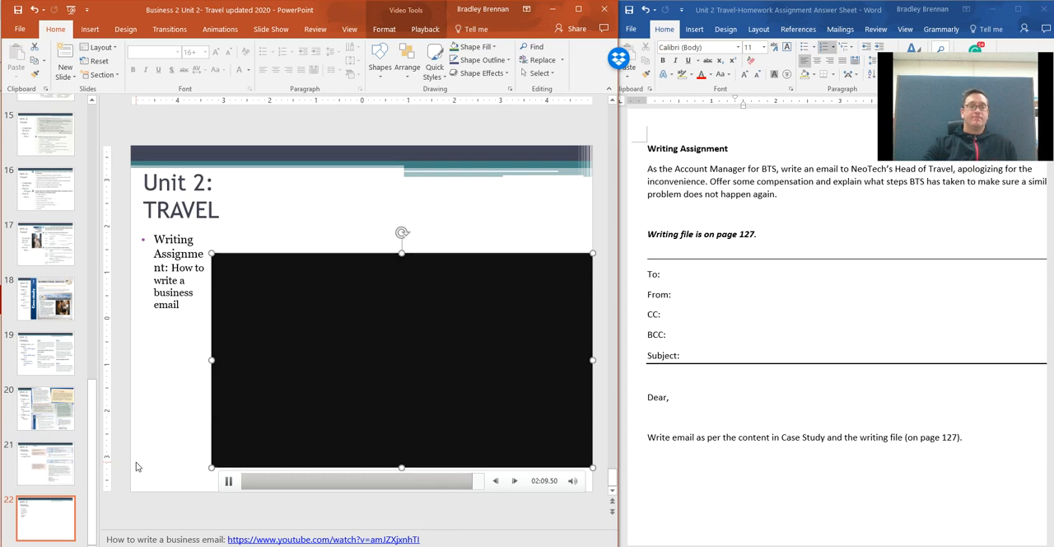
Pause the business email video on its closing GCFLearnFree.org title screen
click(229, 481)
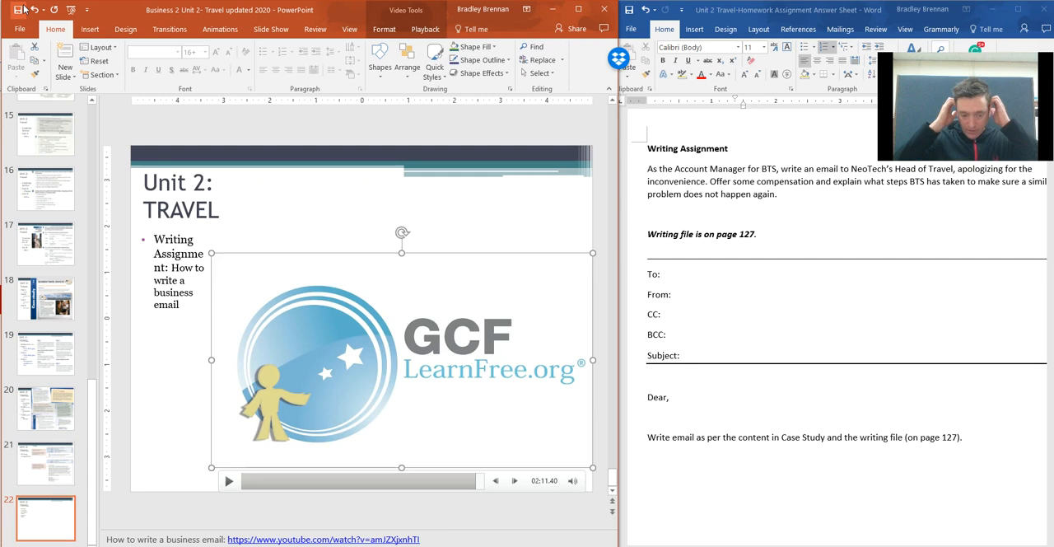
mouse_move(853, 263)
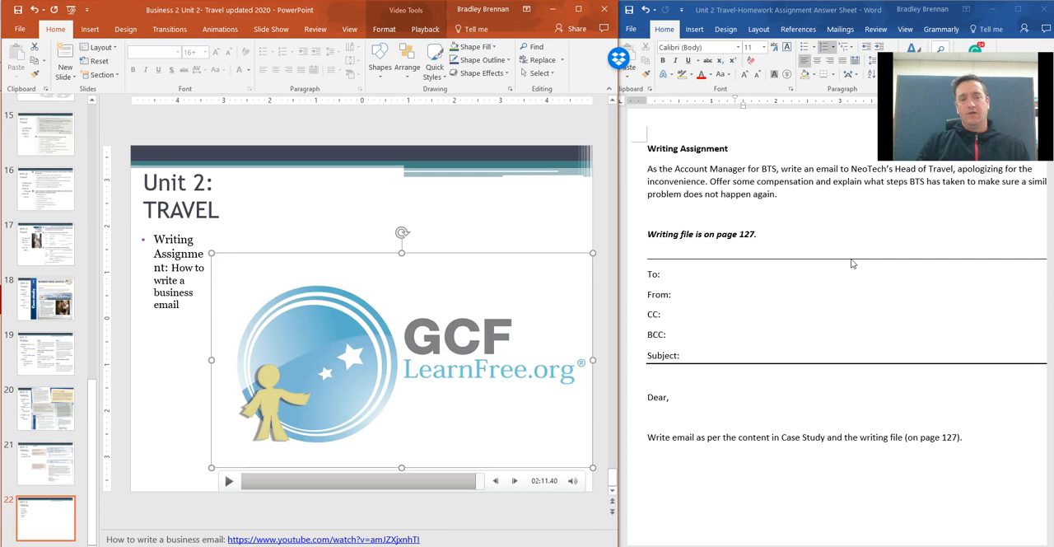
mouse_move(853, 261)
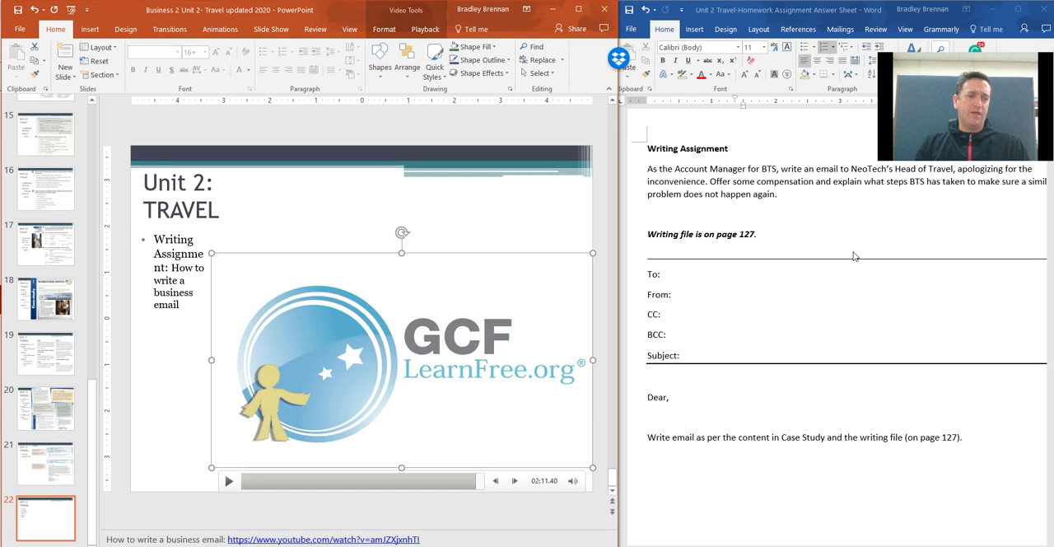